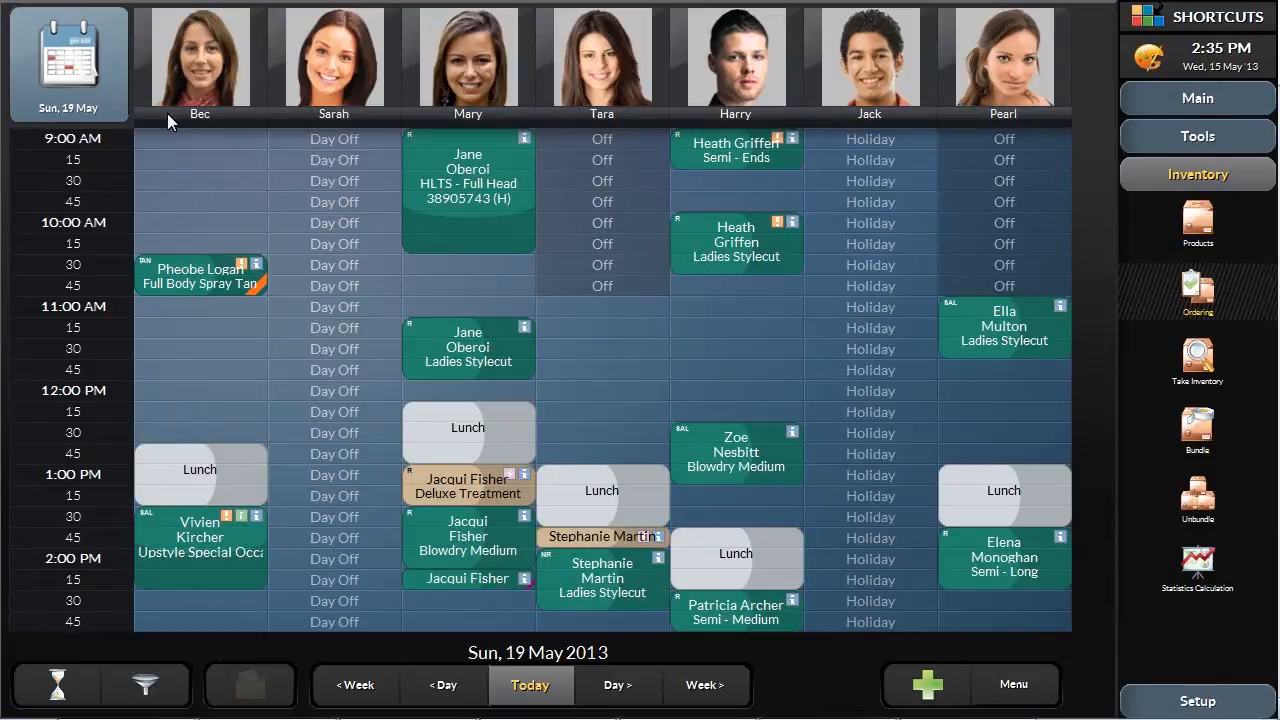
# Show the Confirmation Status list for Sun 19 May 2013 from the schedule's Menu
pyautogui.click(1016, 684)
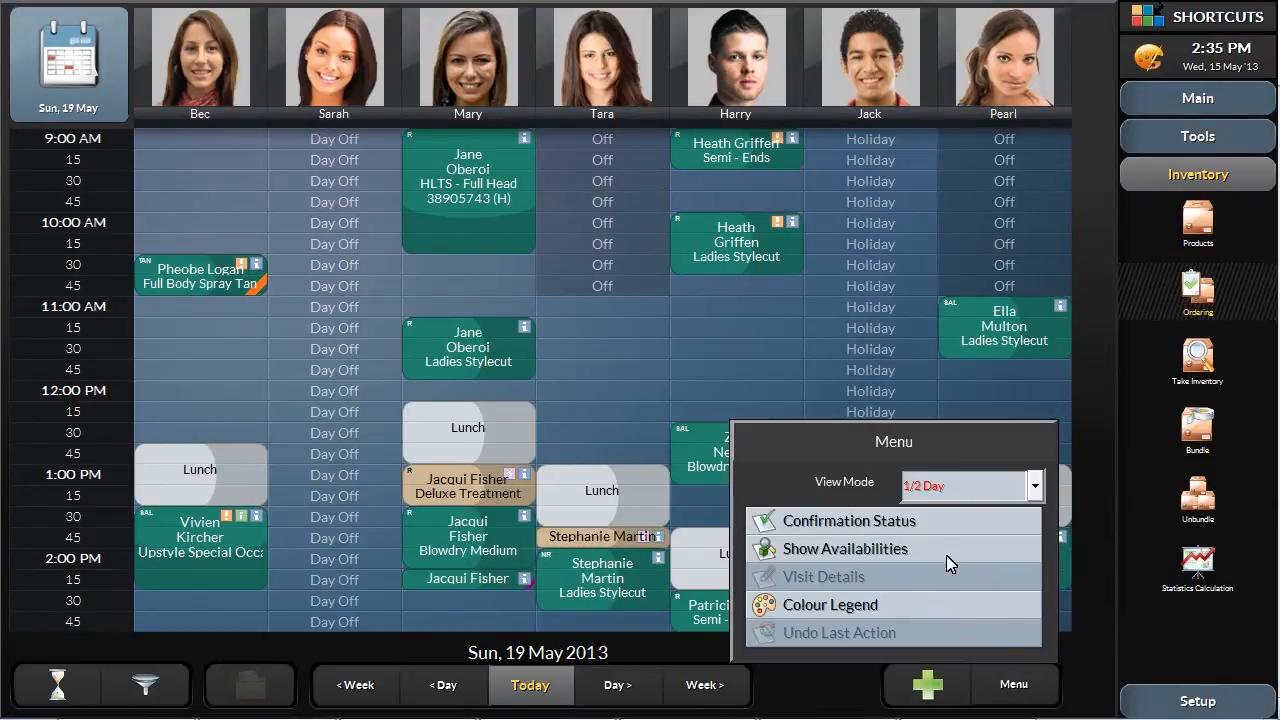
pyautogui.click(848, 520)
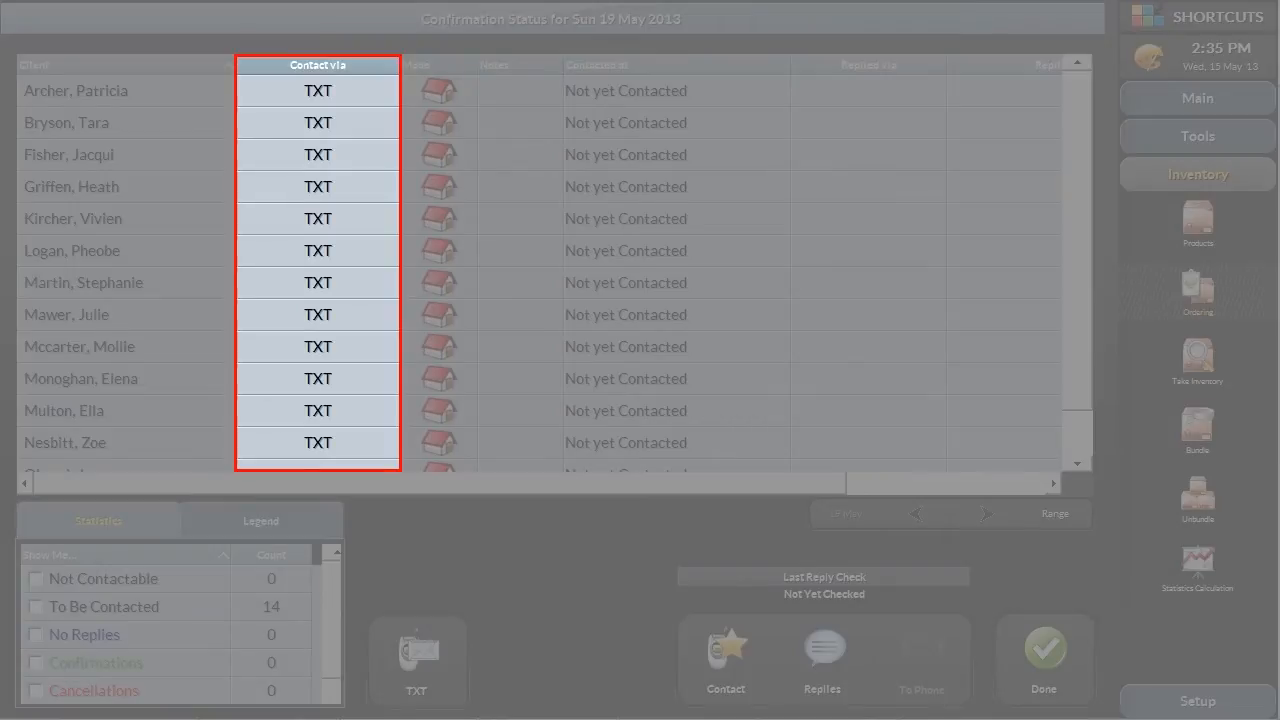
# Confirm each client's contact method is TXT and send the confirmation texts via Contact
pyautogui.click(724, 660)
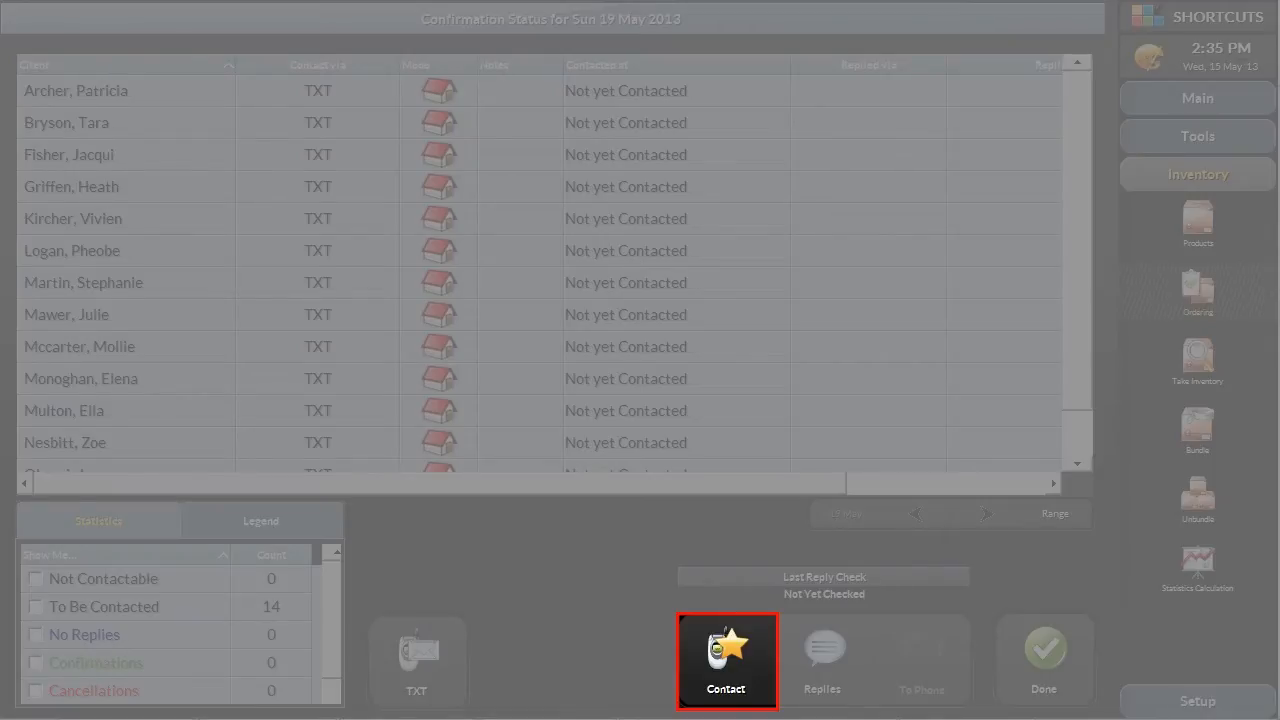
pyautogui.click(724, 660)
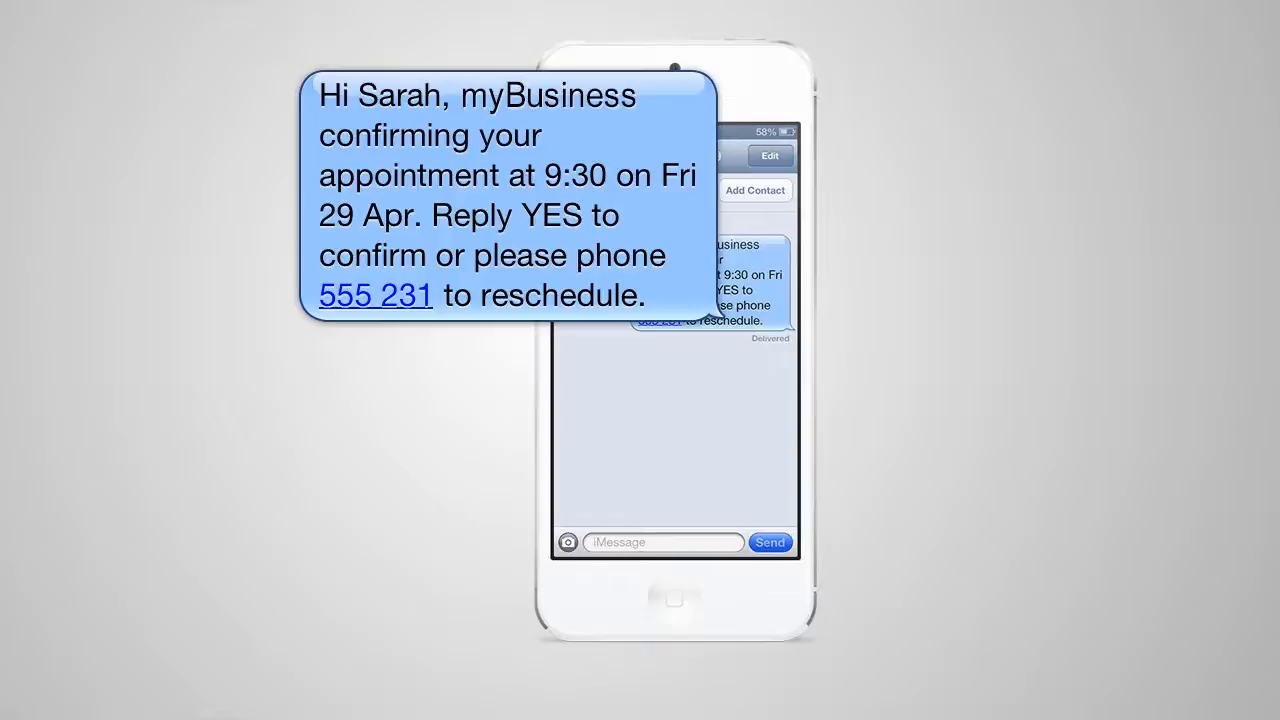